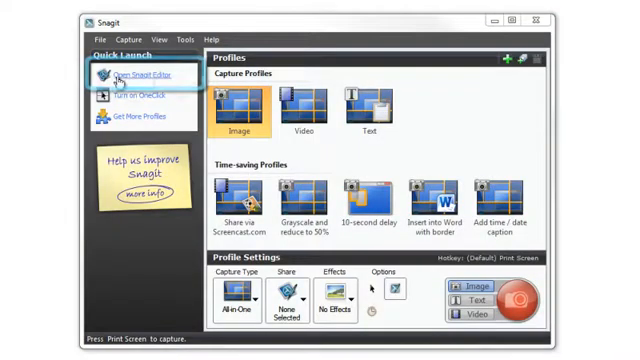
# Launch Snagit Editor from the Quick Launch panel
pyautogui.click(140, 78)
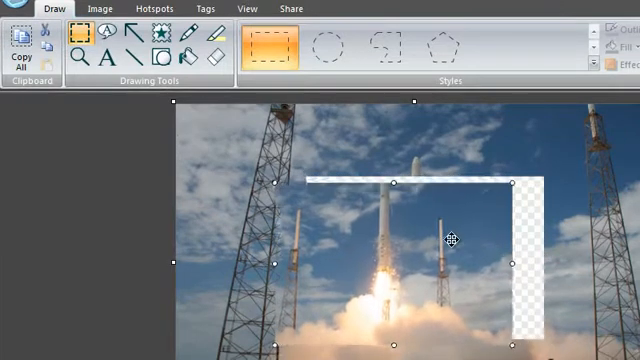
# Shift a selected rectangle of the rocket launch photo slightly down and left
pyautogui.moveTo(452, 237); pyautogui.dragTo(435, 245)
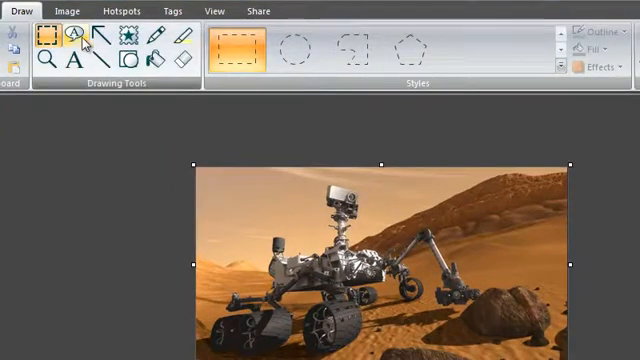
# Draw a callout on the rover image after checking its Outline options
pyautogui.click(74, 37)
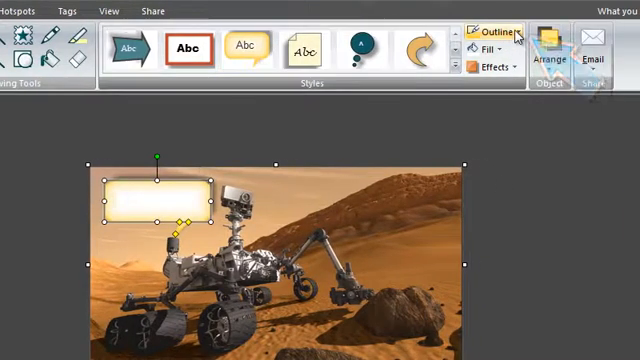
pyautogui.click(498, 22)
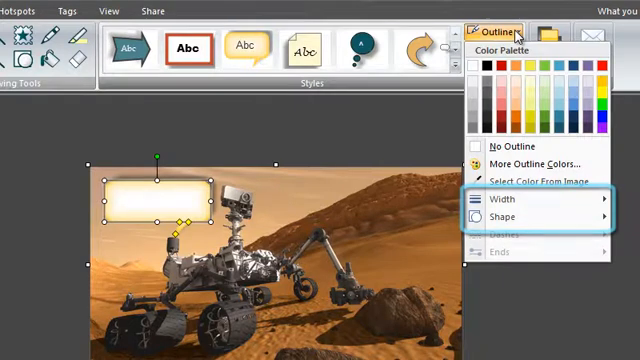
pyautogui.click(539, 213)
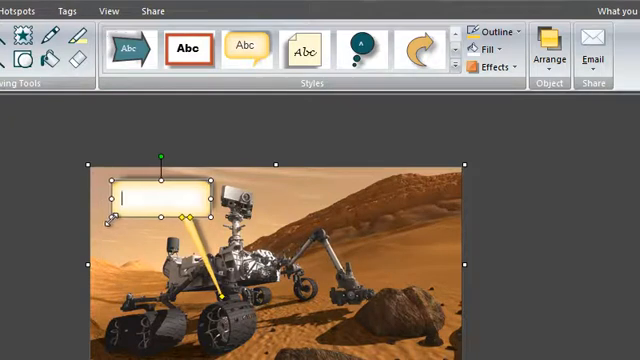
# Type 'Wheel' into the callout and click back into its text
pyautogui.write('W')
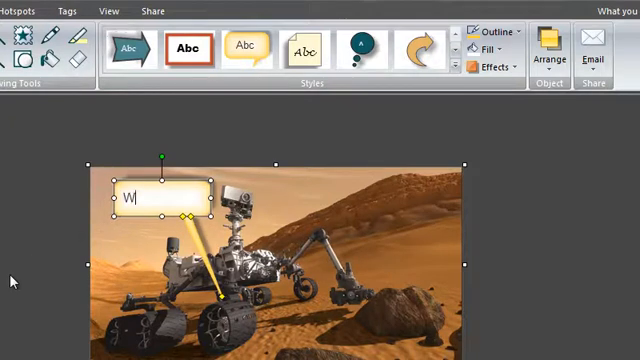
pyautogui.write('heel')
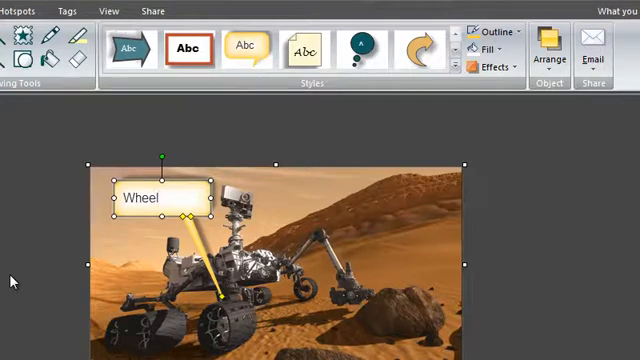
pyautogui.click(158, 196)
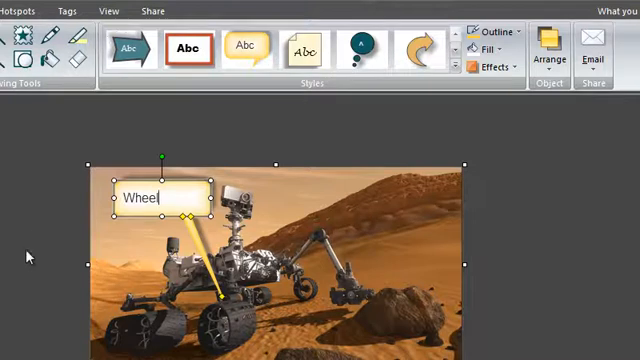
pyautogui.moveTo(440, 127)
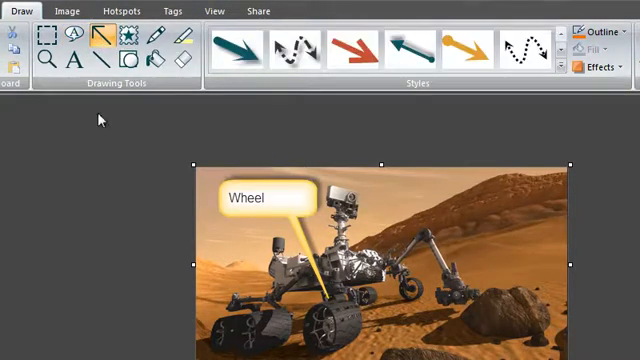
pyautogui.moveTo(495, 108)
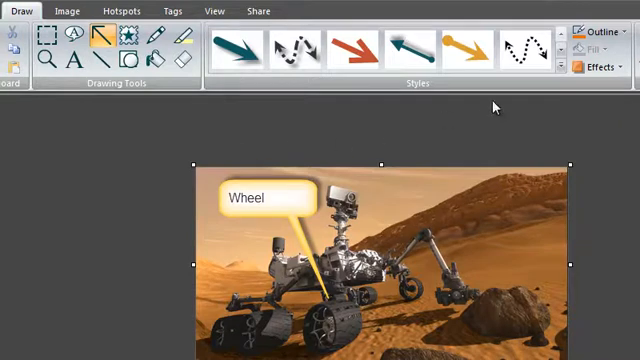
pyautogui.moveTo(562, 67)
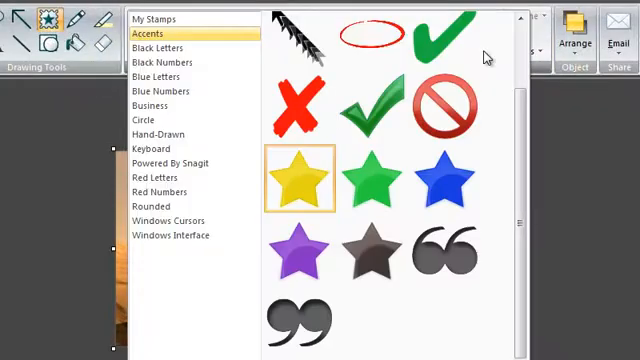
# Browse letter stamp categories, place the yellow star stamp, and open Effects
pyautogui.click(160, 47)
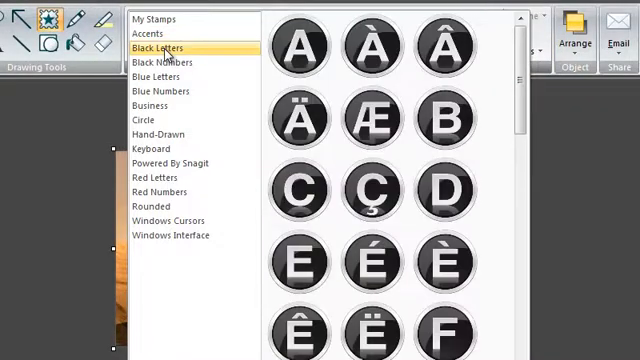
pyautogui.click(157, 77)
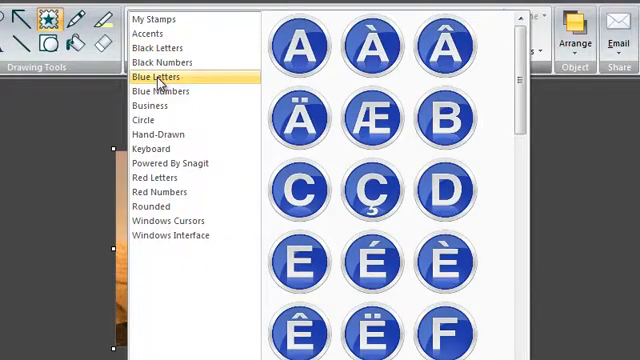
pyautogui.moveTo(157, 106)
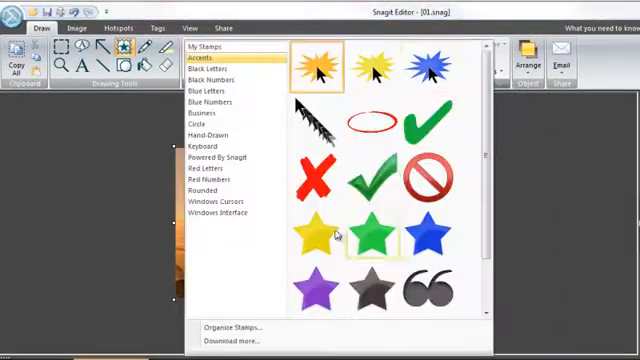
pyautogui.click(318, 234)
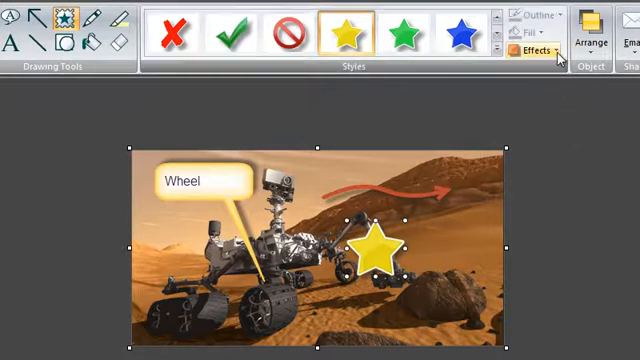
pyautogui.click(537, 49)
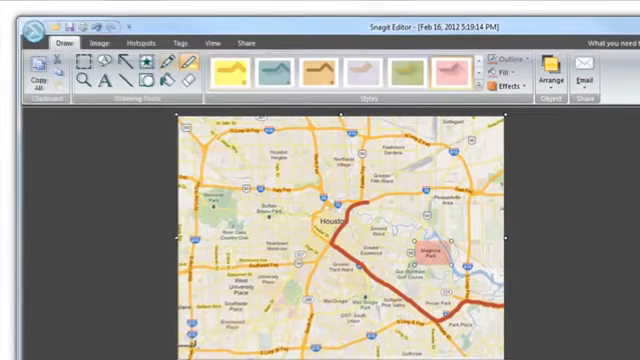
# Switch to the Houston map capture and look over the Drawing Tools
pyautogui.click(187, 69)
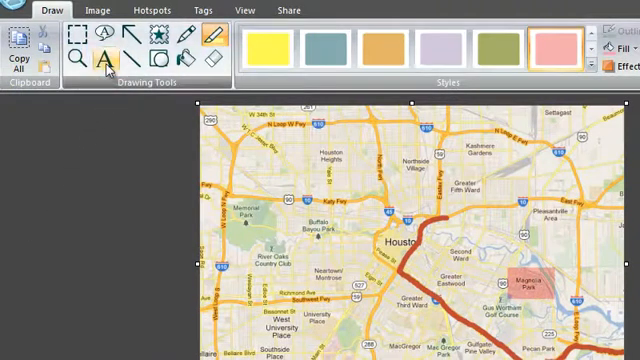
pyautogui.click(98, 56)
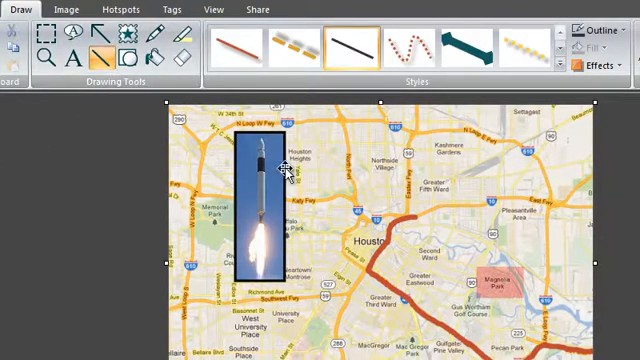
# Draw a black line from the rocket photo to the red route
pyautogui.moveTo(281, 168); pyautogui.dragTo(399, 222)
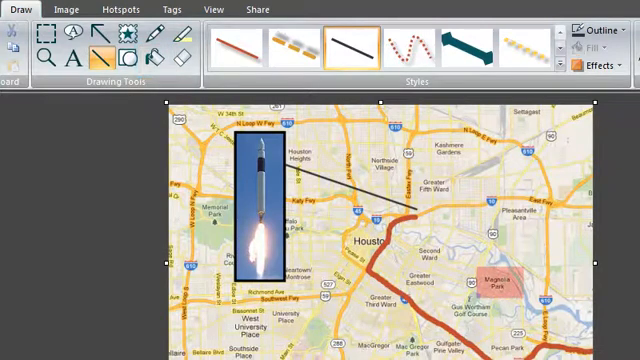
pyautogui.moveTo(88, 128)
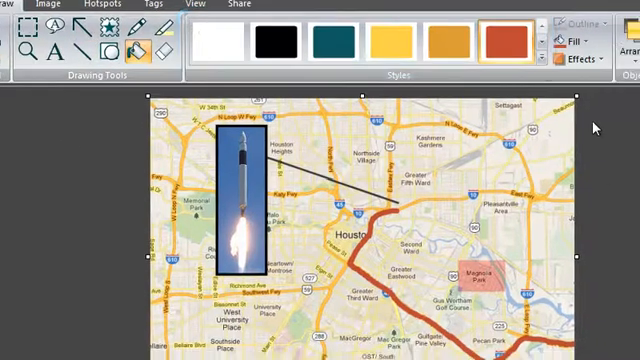
# Pick green from More Fill Colors and fill the route with it
pyautogui.click(480, 12)
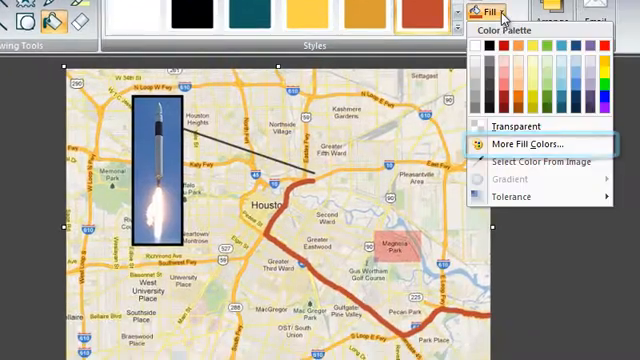
pyautogui.click(527, 144)
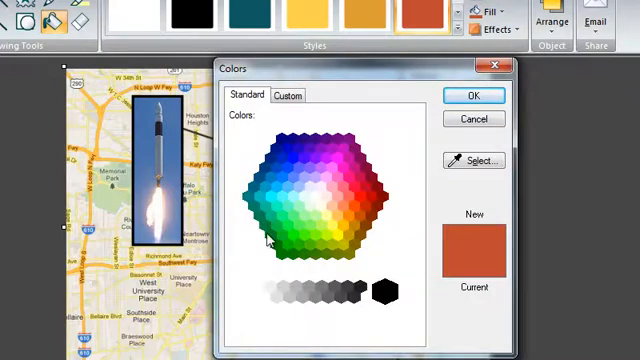
pyautogui.click(271, 237)
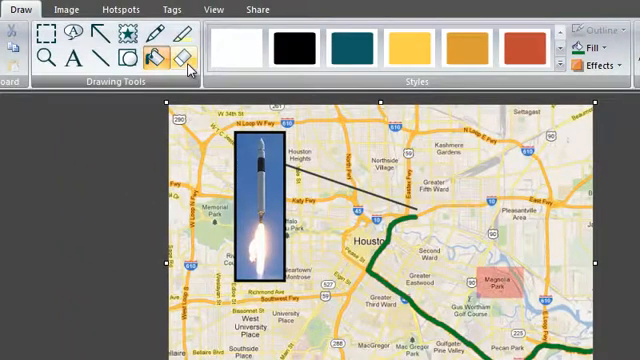
# Erase part of the route with the smallest eraser where the line meets it
pyautogui.click(181, 54)
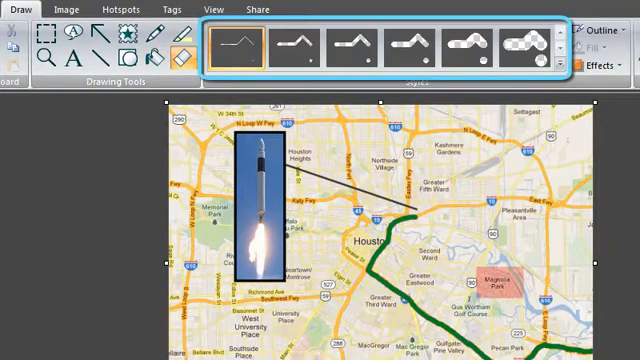
pyautogui.click(466, 46)
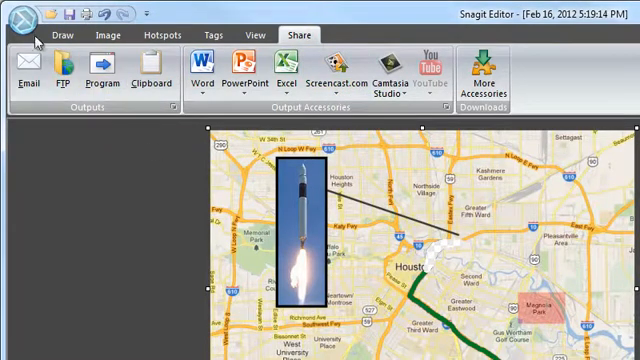
# Open the Snagit menu and hover Save As to list copy formats
pyautogui.click(22, 20)
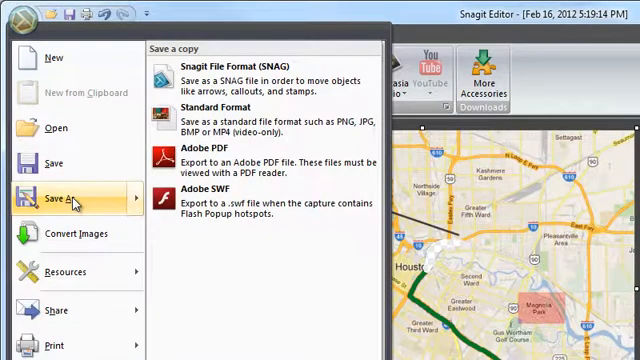
pyautogui.moveTo(265, 78)
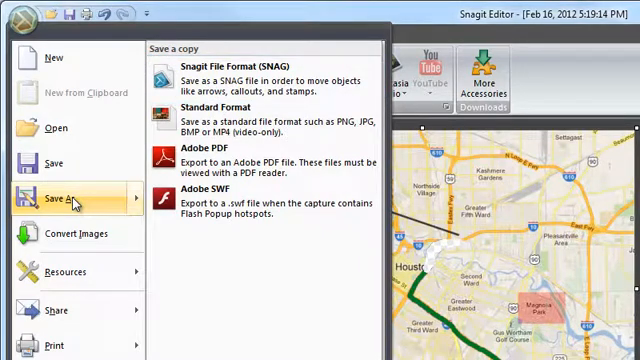
pyautogui.moveTo(37, 92)
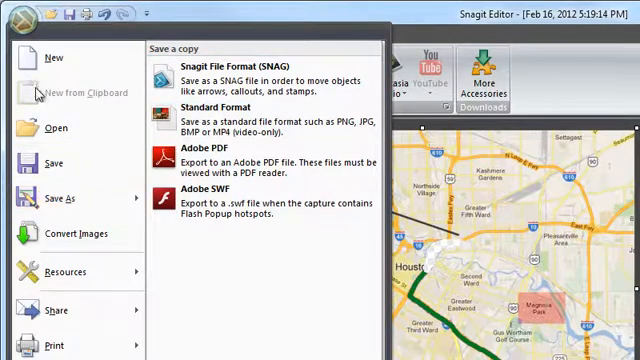